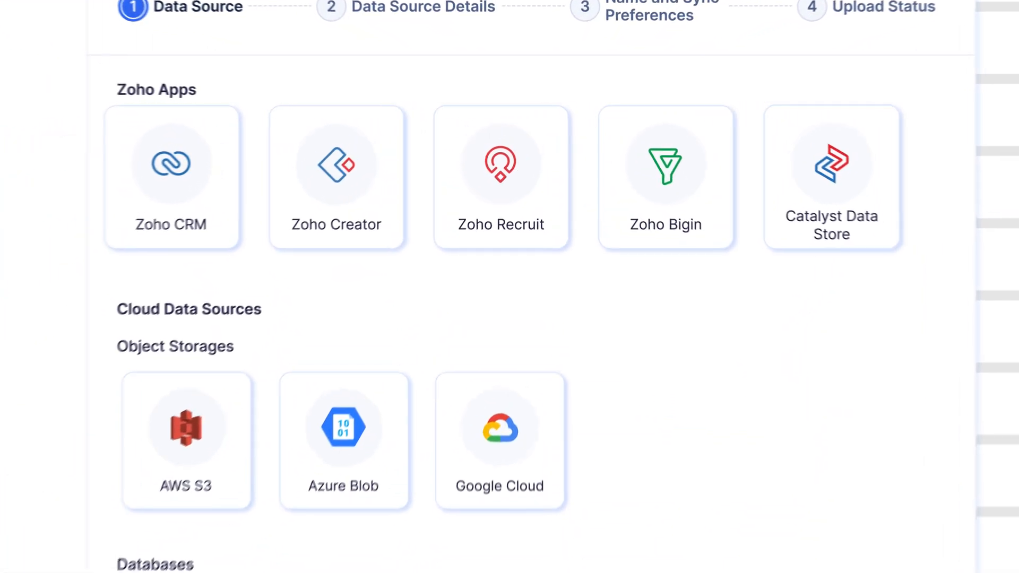
- Scroll the Car Price Prediction Model page down to the Cross Validation Metrics section
scroll("down", 3)
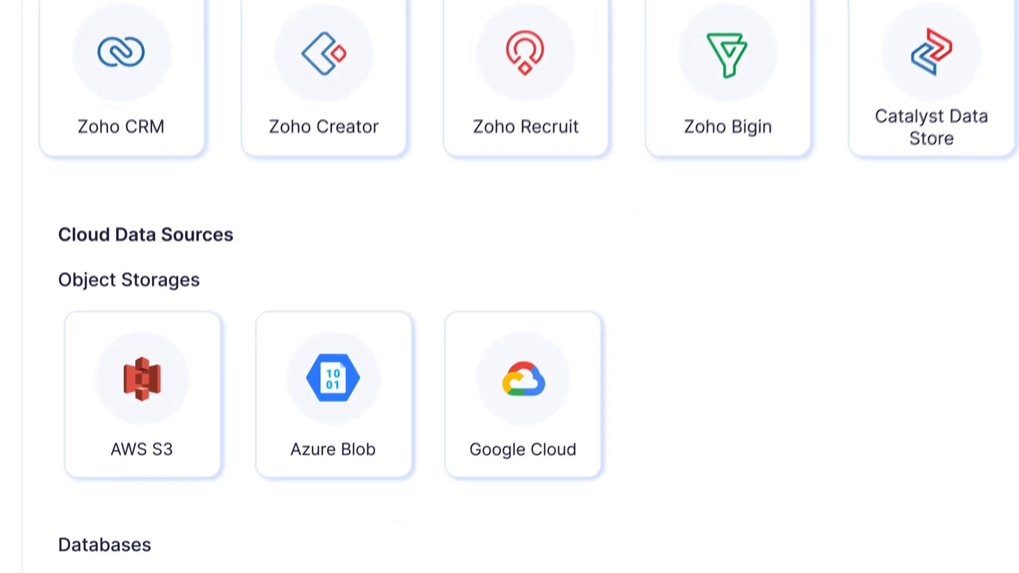
scroll("down", 3)
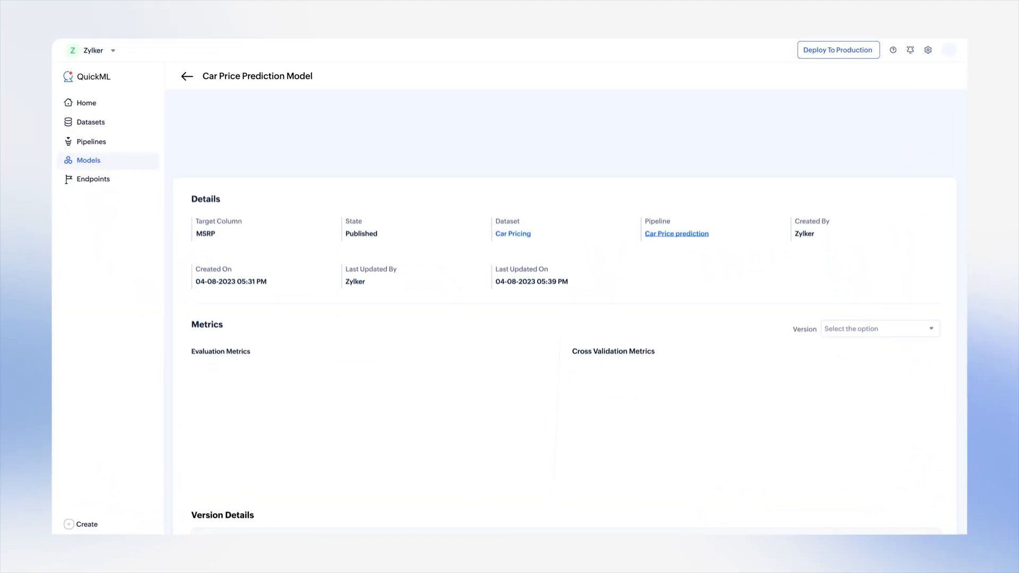
scroll("down", 3)
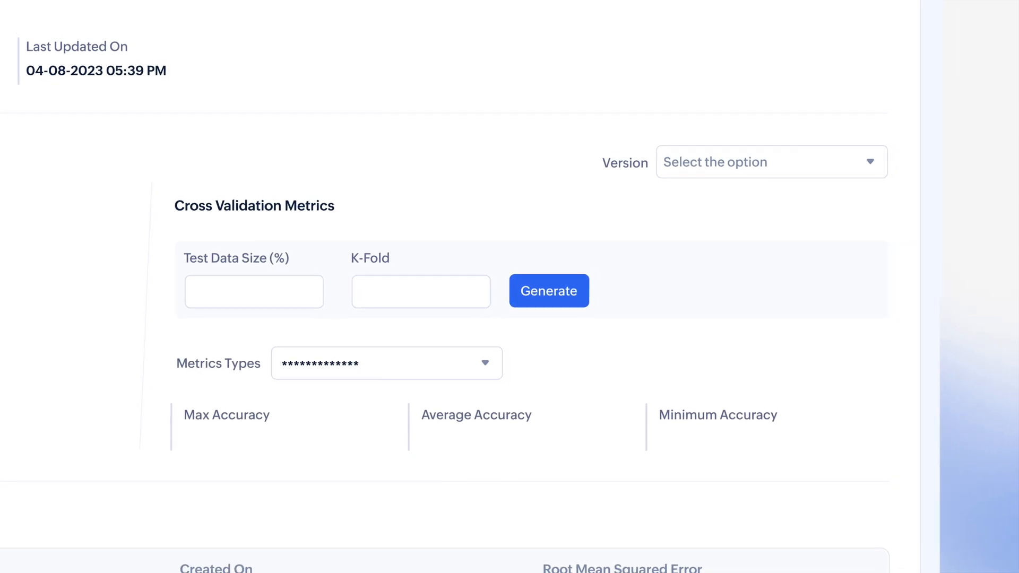
- Run cross validation with 20% test data and 5 folds, yielding 80.664/64.444/51.027 accuracy
type("20")
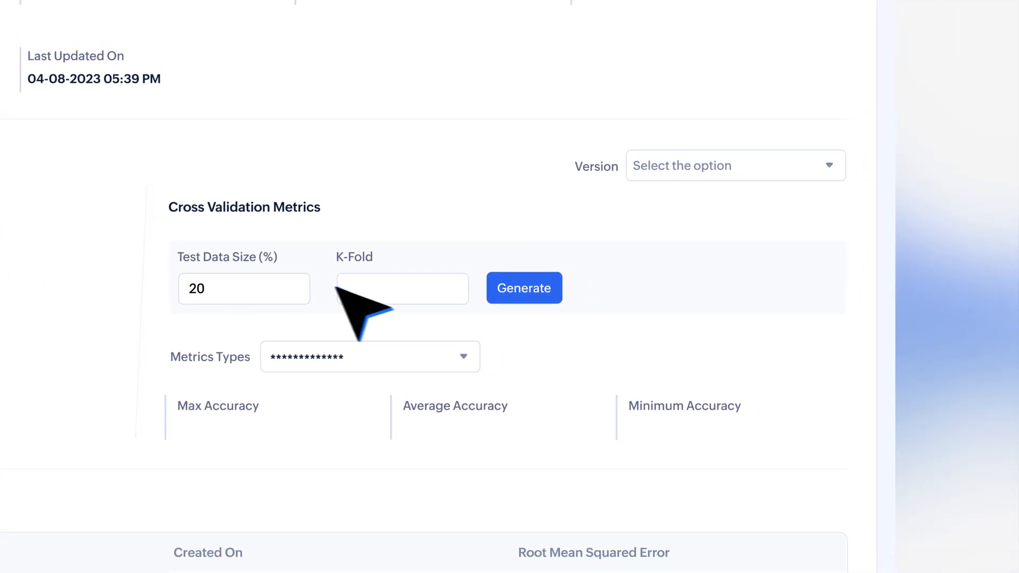
left_click(523, 288)
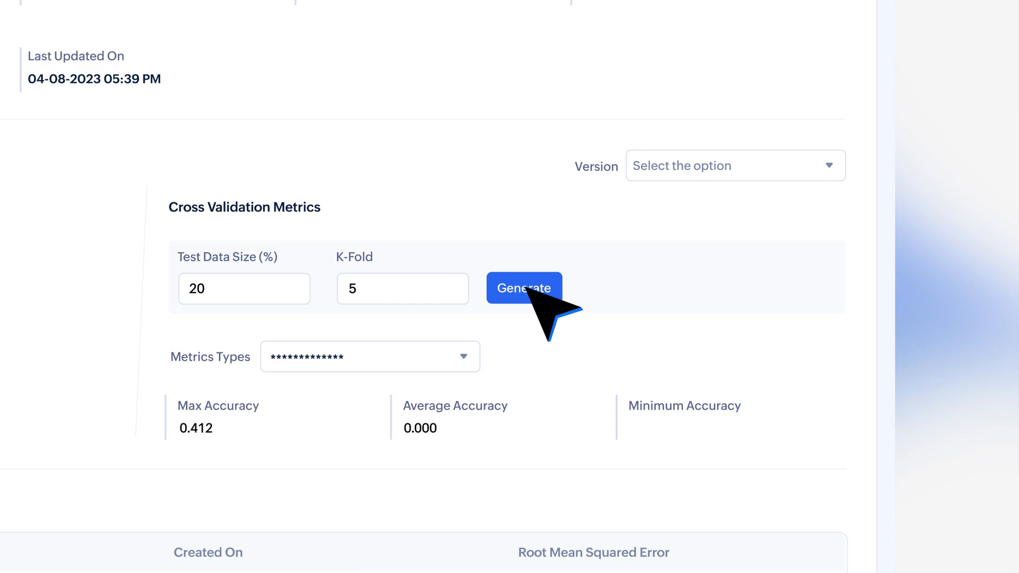
left_click(524, 287)
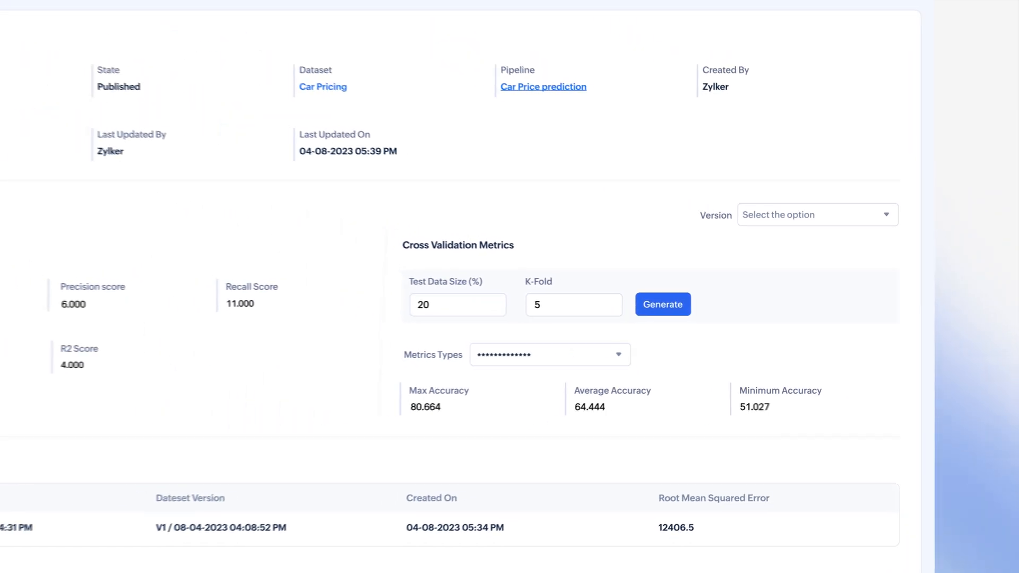